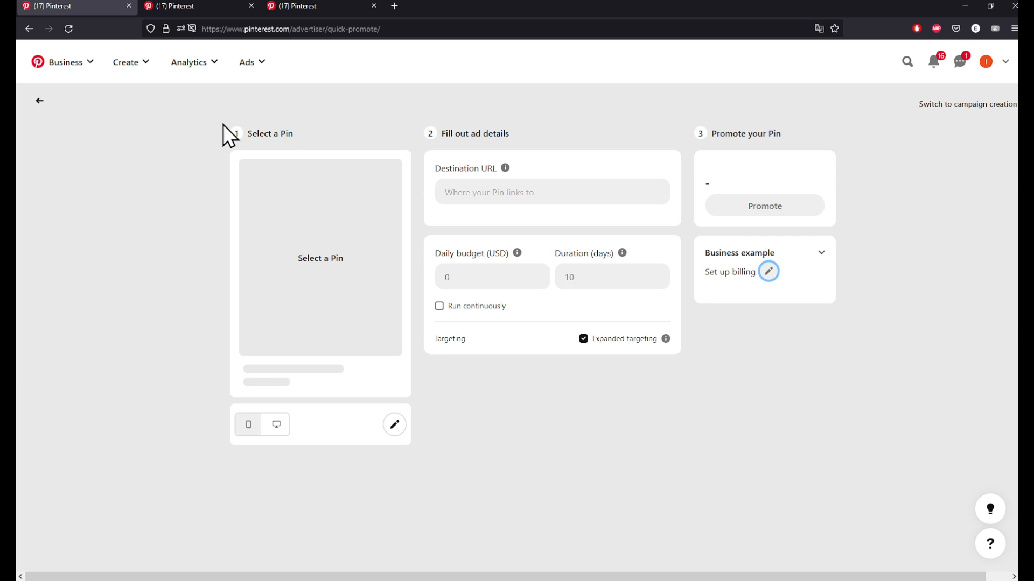
Search Google for 'pinterest ads' from a new tab via the 'pintere' suggestion
click(517, 6)
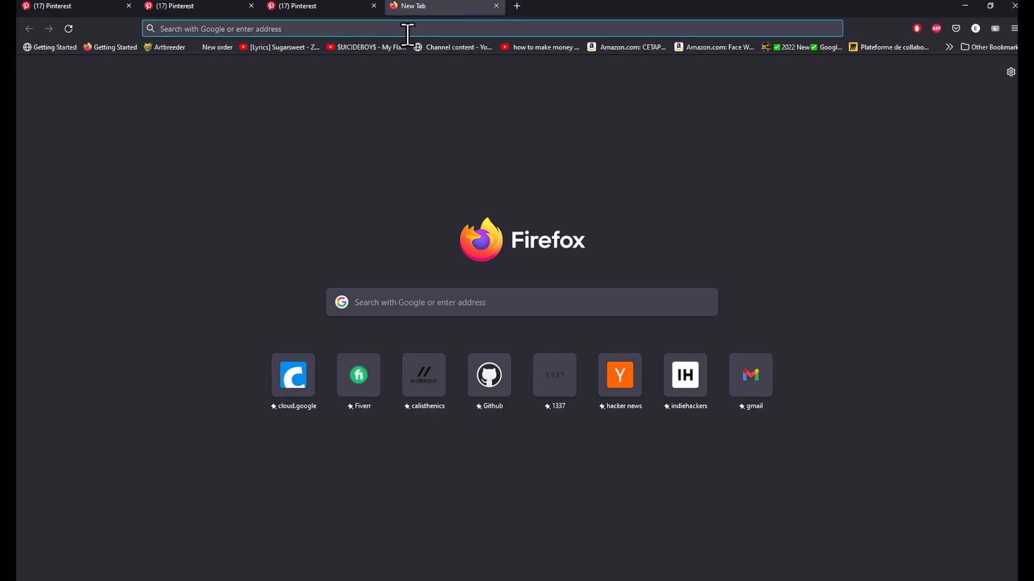
text(pintere)
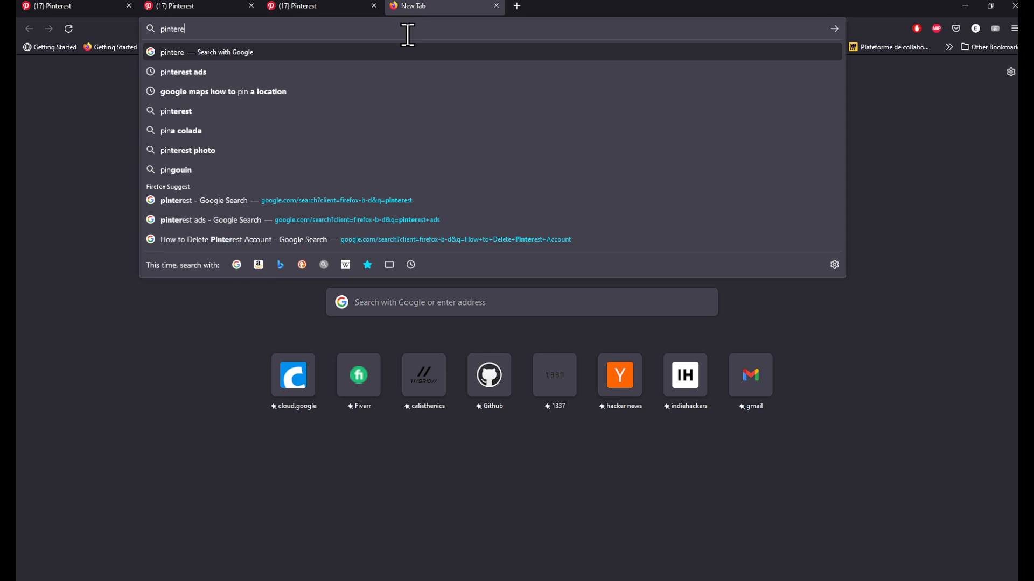
click(184, 71)
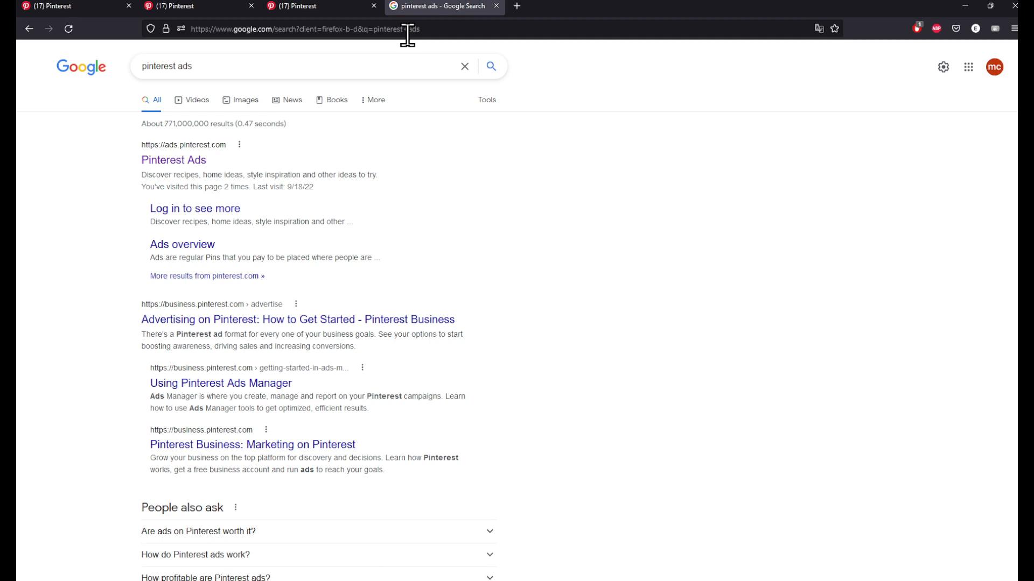
Follow the Pinterest Ads result and accept the Advertising Agreement to reach Account Overview
click(173, 161)
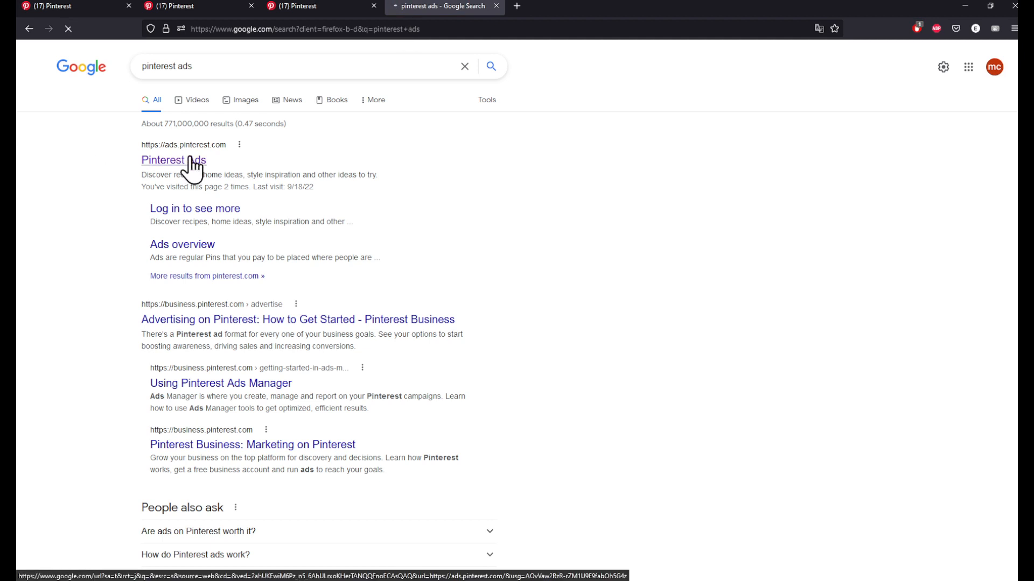
click(174, 159)
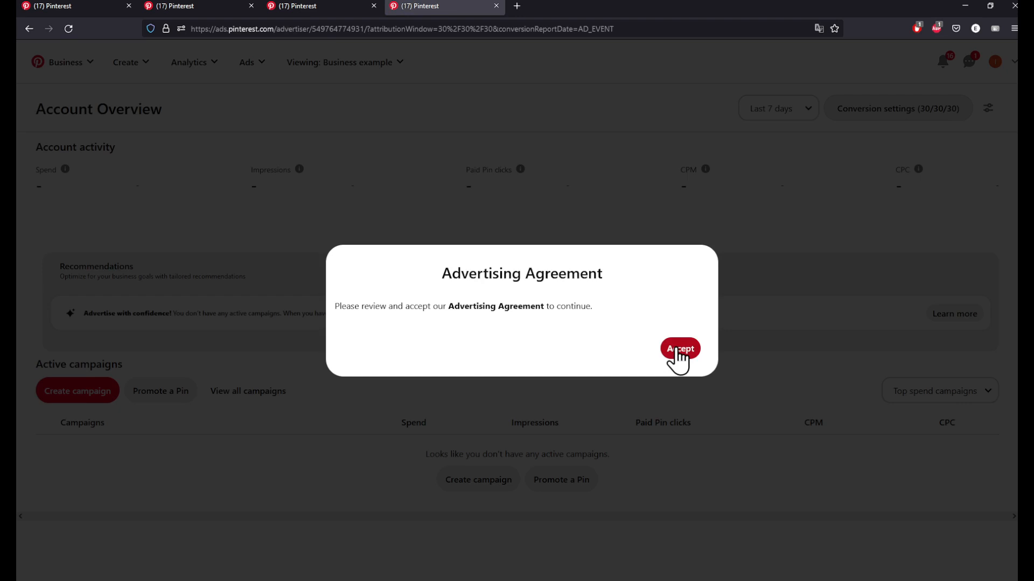
click(680, 348)
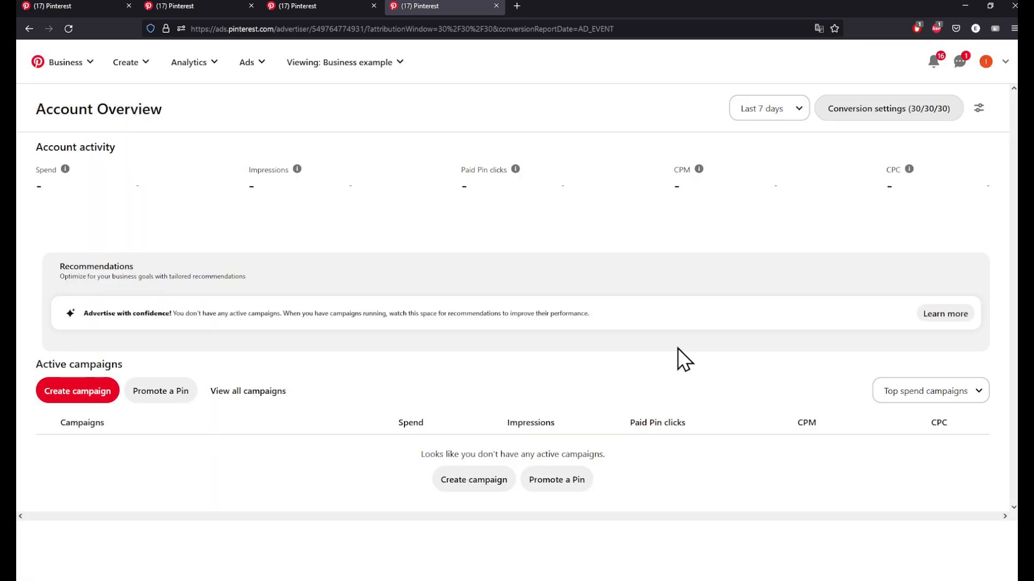
mouse_move(680, 323)
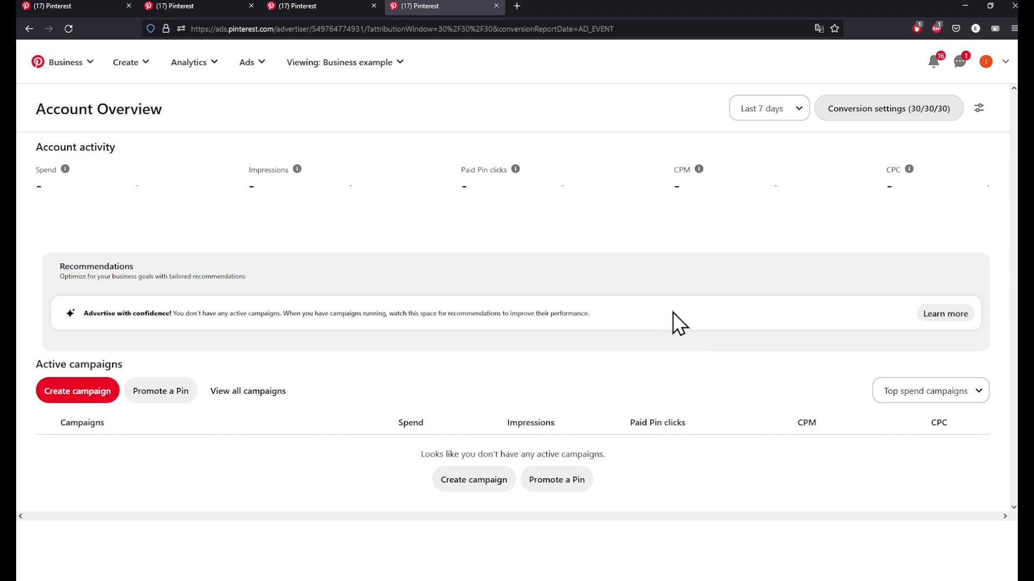
Show the account's more-options list with Settings, Business Access and Log out
click(1004, 61)
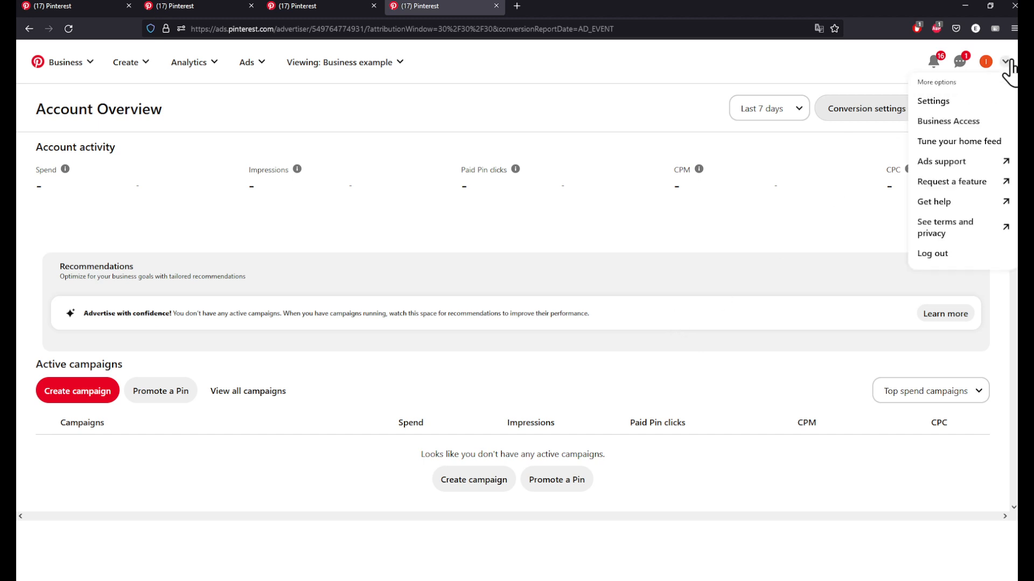
mouse_move(947, 121)
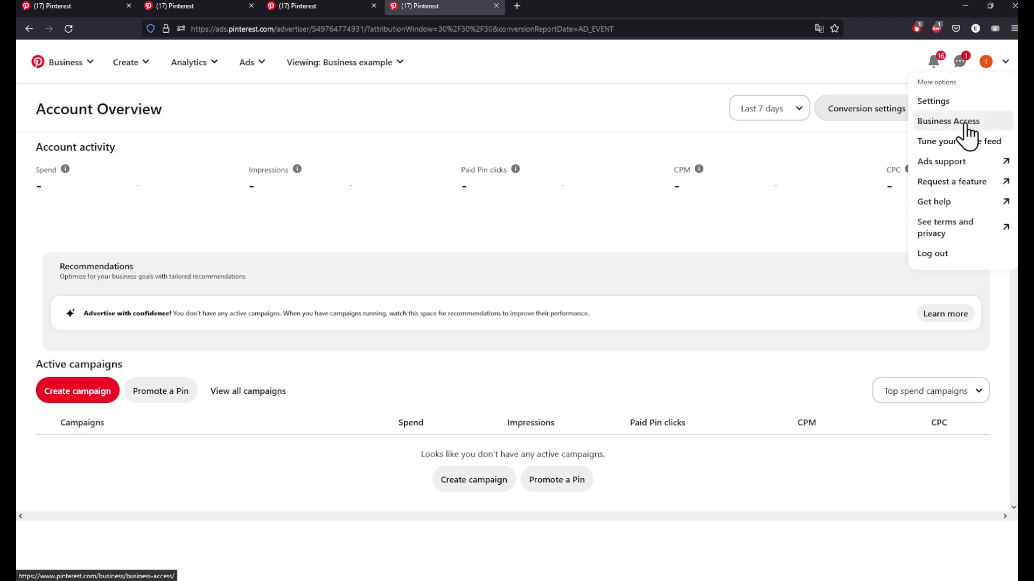
mouse_move(959, 141)
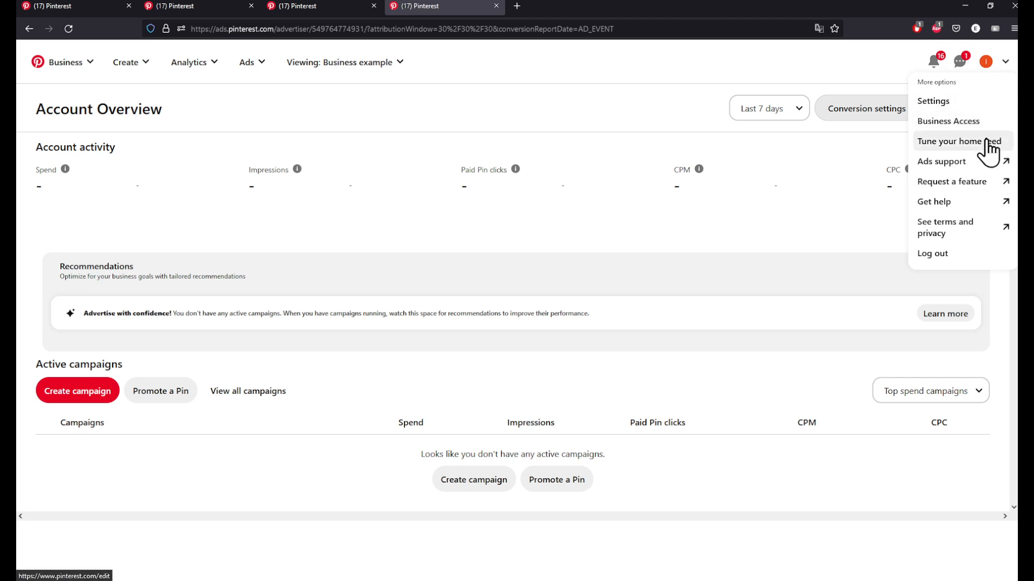
mouse_move(932, 253)
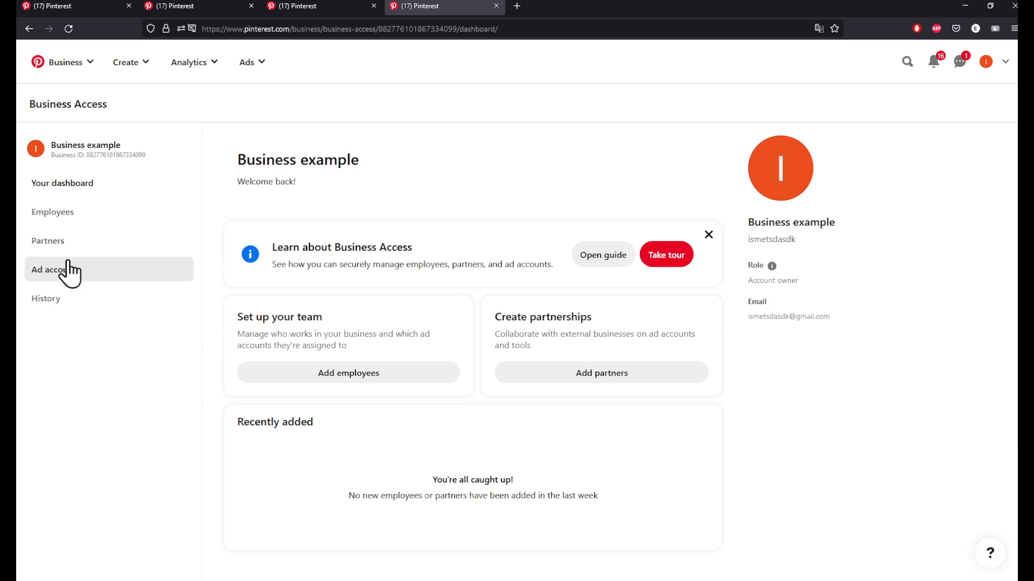
Reach the Business example ad account's details and its Go to ad account options
click(56, 269)
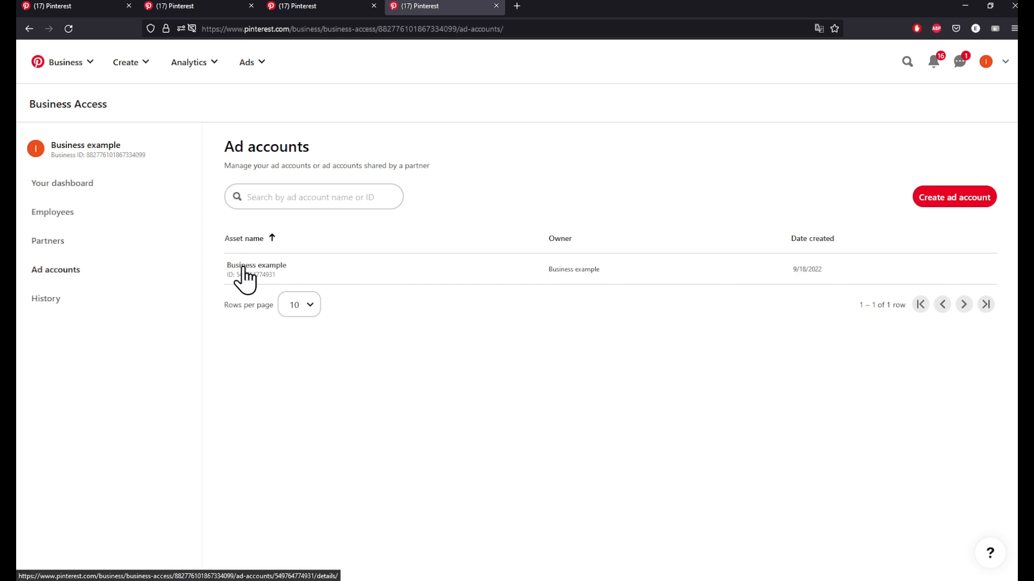
click(256, 269)
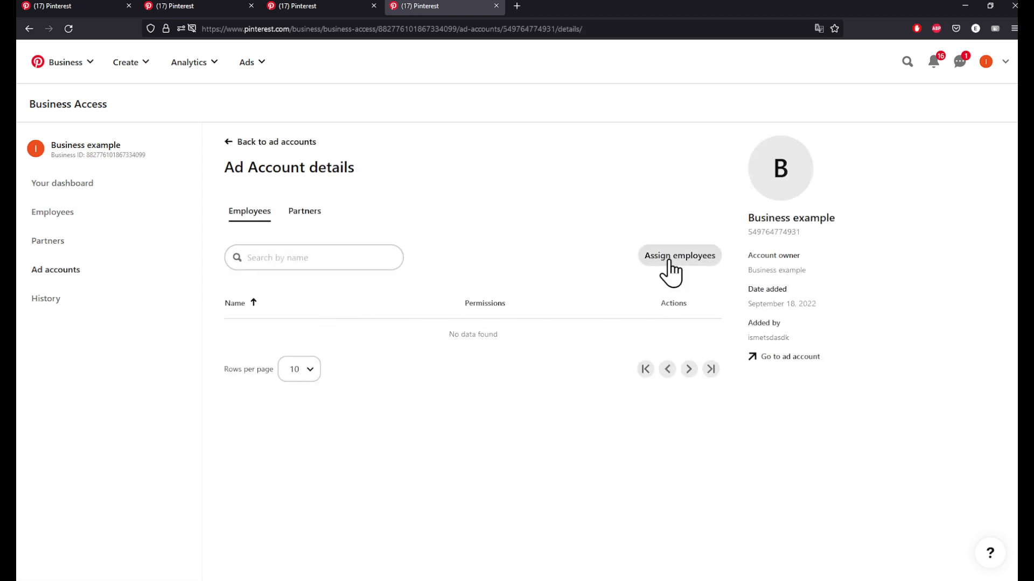
click(788, 356)
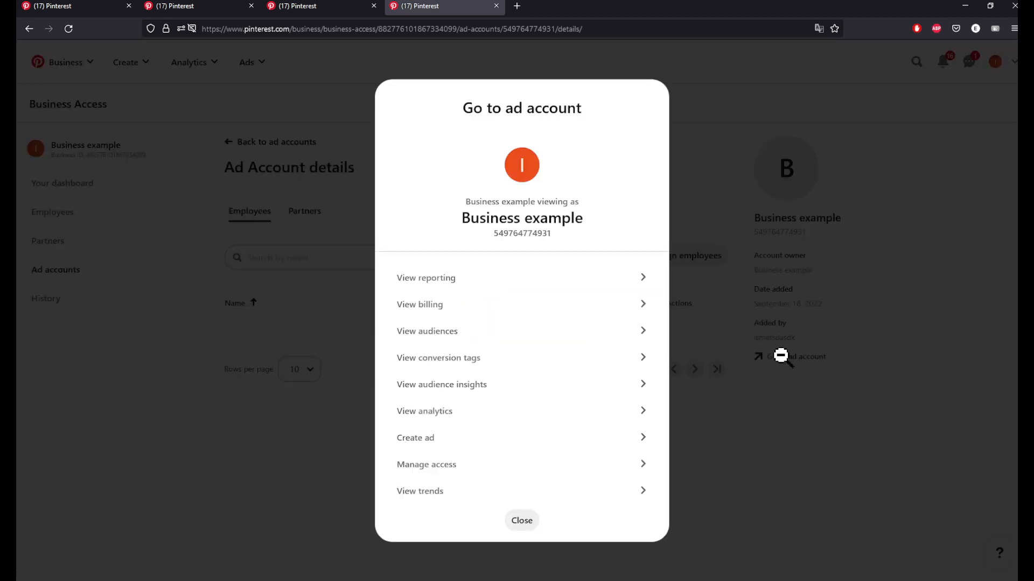
mouse_move(437, 313)
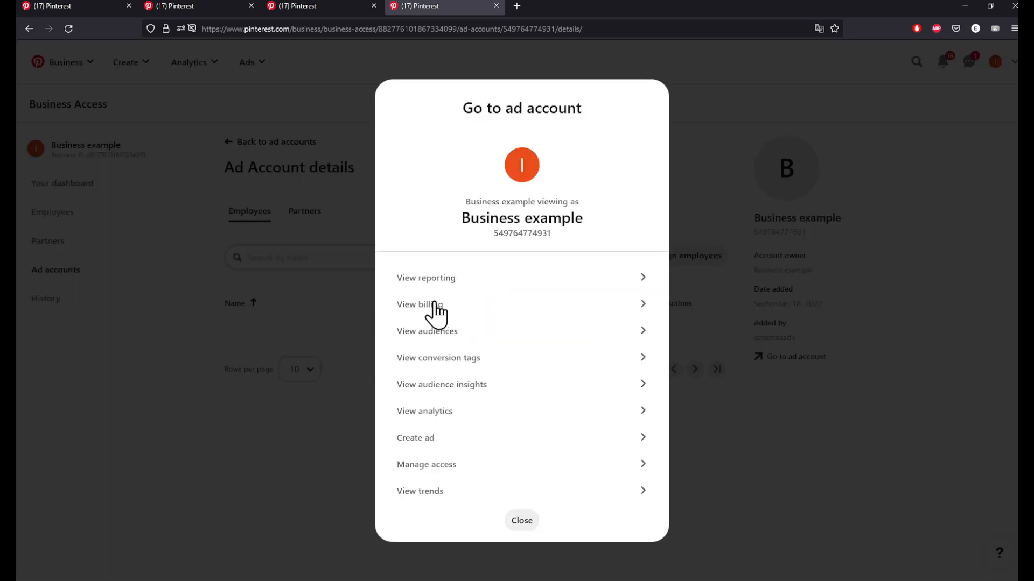
mouse_move(439, 479)
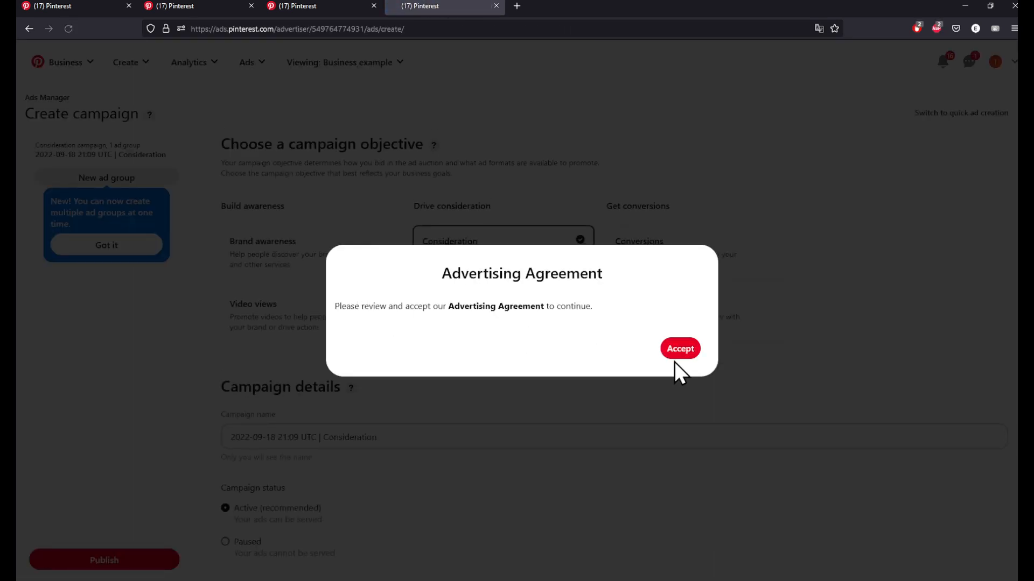
Accept the agreement on Create campaign, check Create and account switchers, and show the Ads sections
click(679, 348)
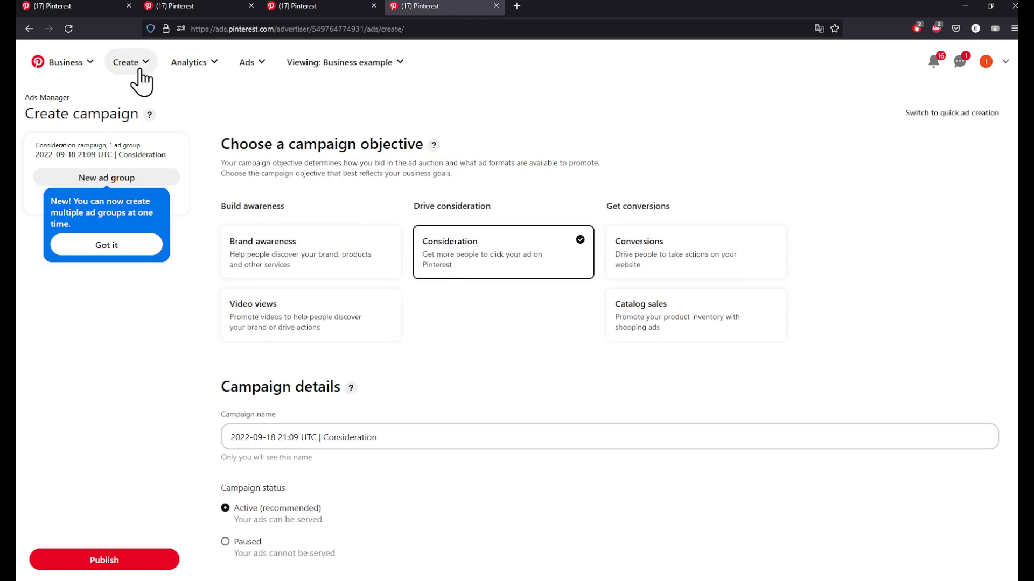
click(130, 61)
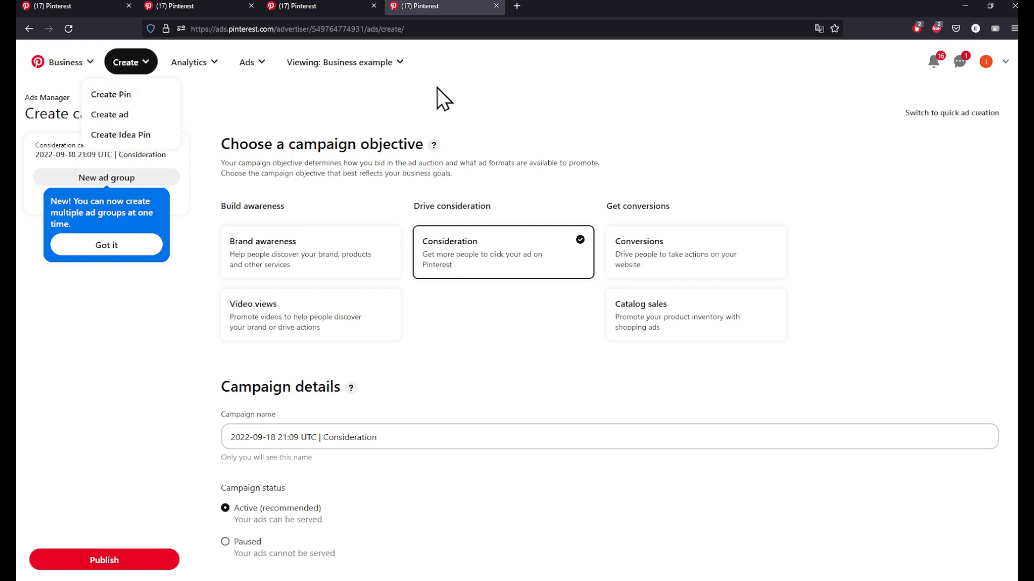
click(344, 61)
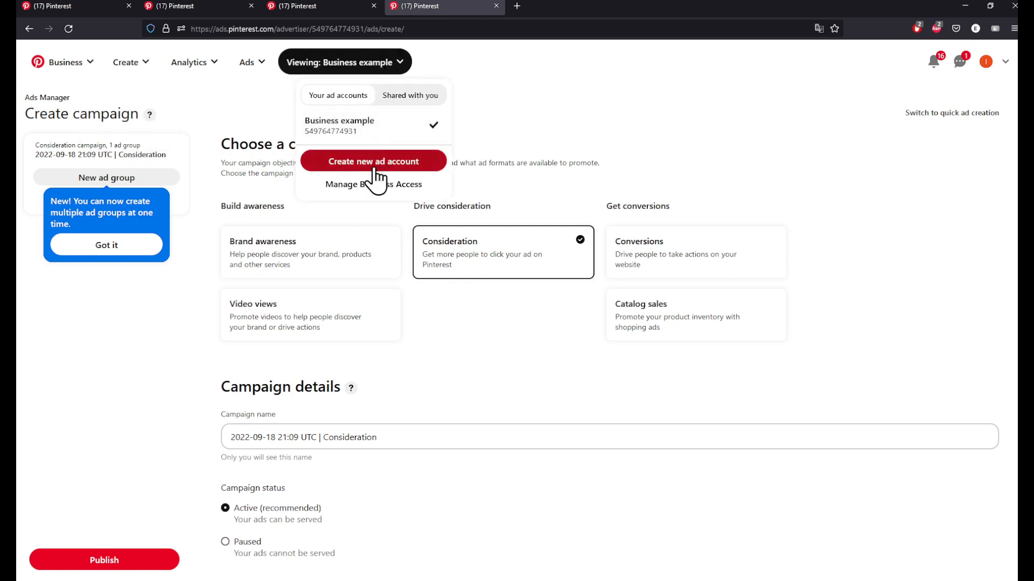
click(251, 62)
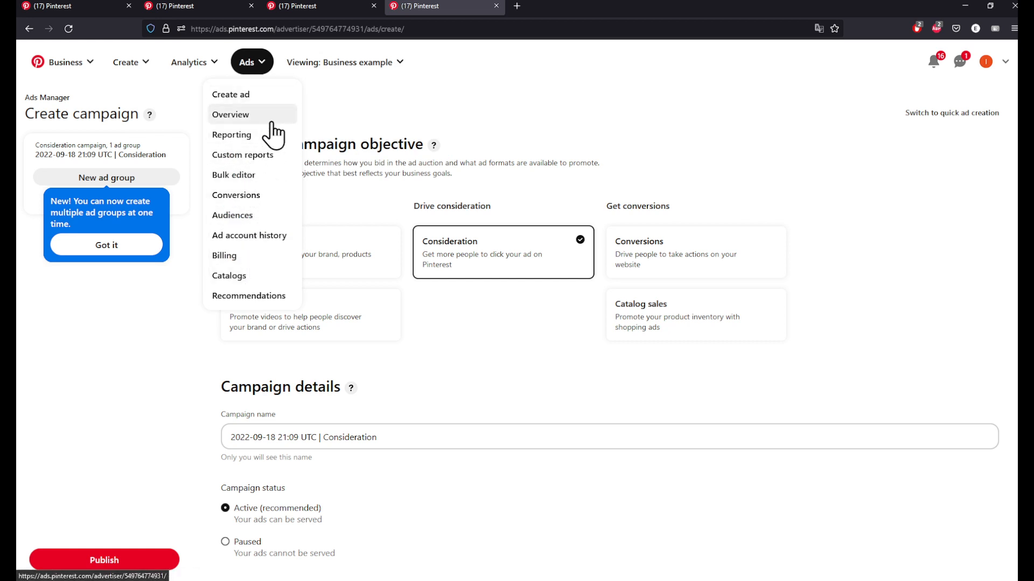
mouse_move(224, 256)
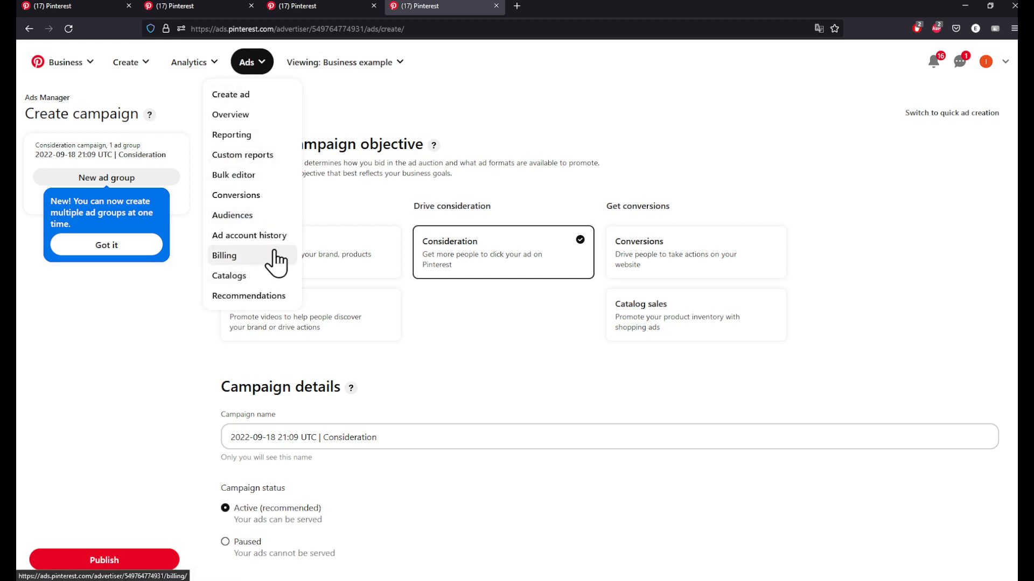
Go to Ads > Billing and accept the agreement, landing on the quick-promote page
click(224, 257)
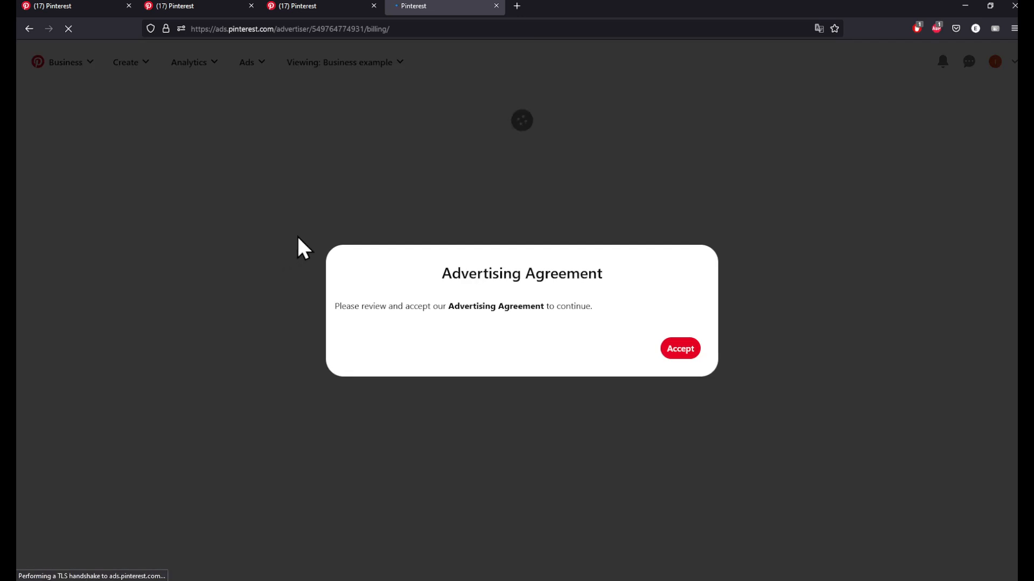
click(679, 348)
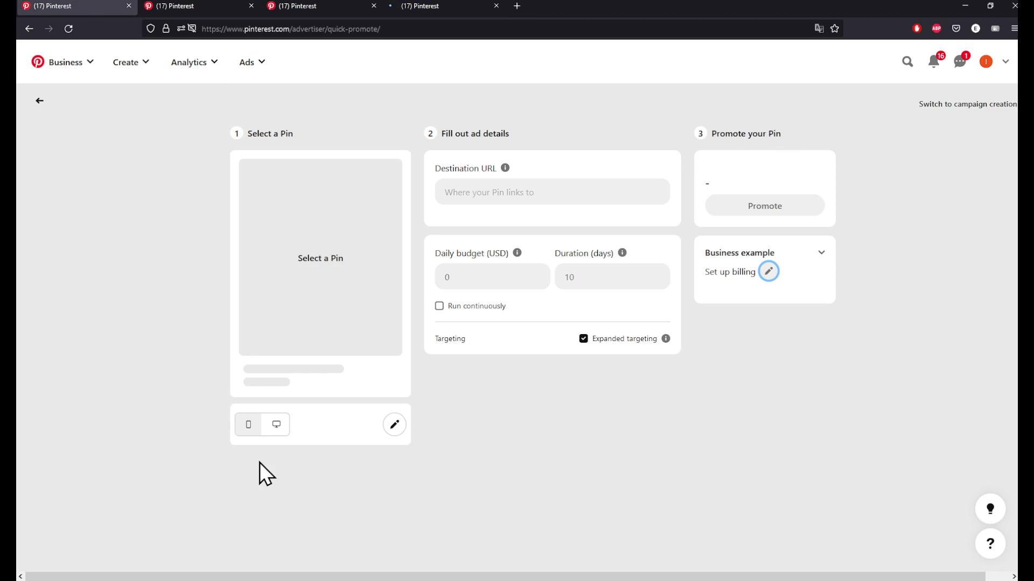
mouse_move(739, 276)
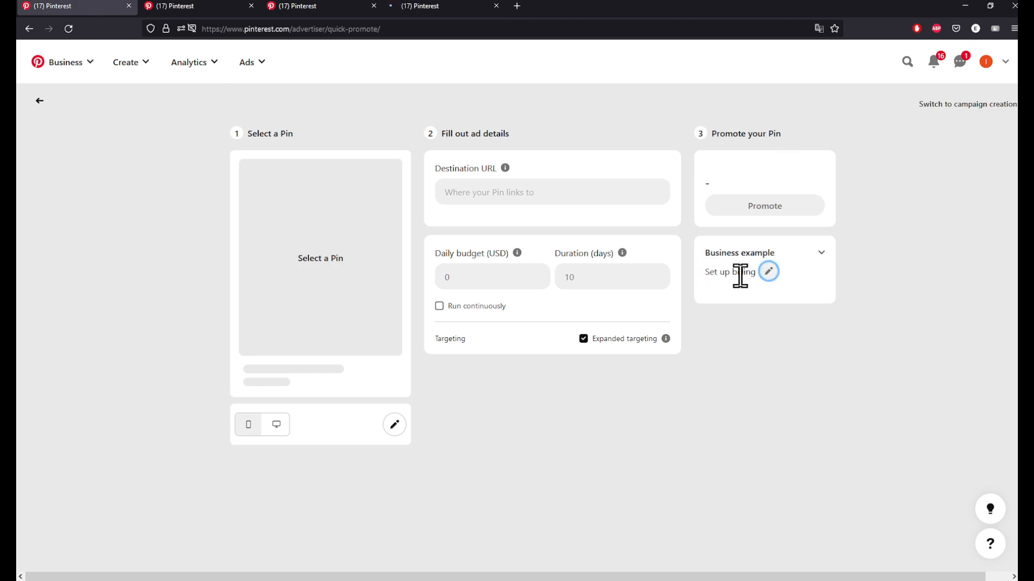
mouse_move(130, 62)
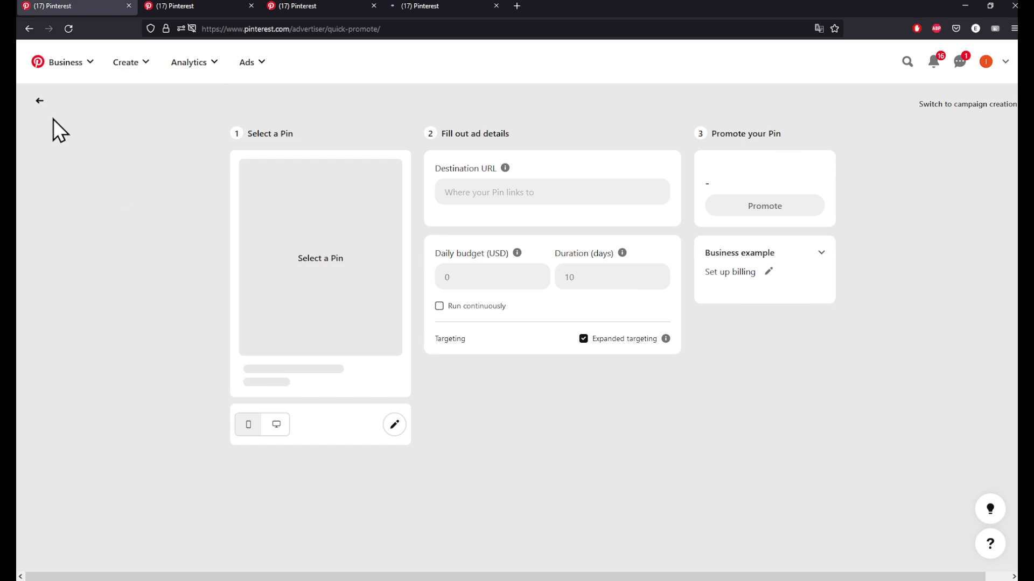
Start setting up billing, revealing the Add Billing Information form's address and card fields
click(730, 272)
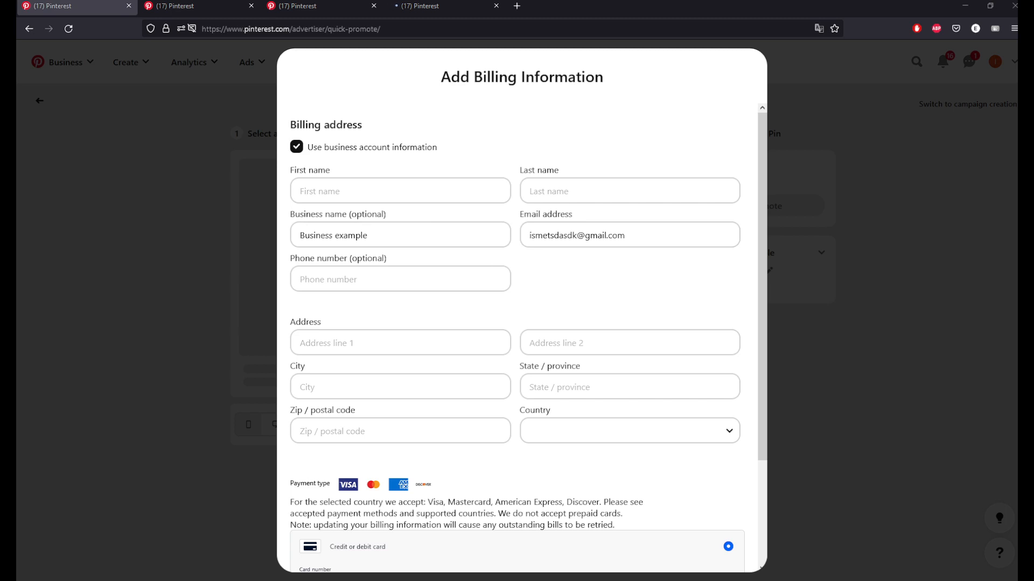
click(400, 236)
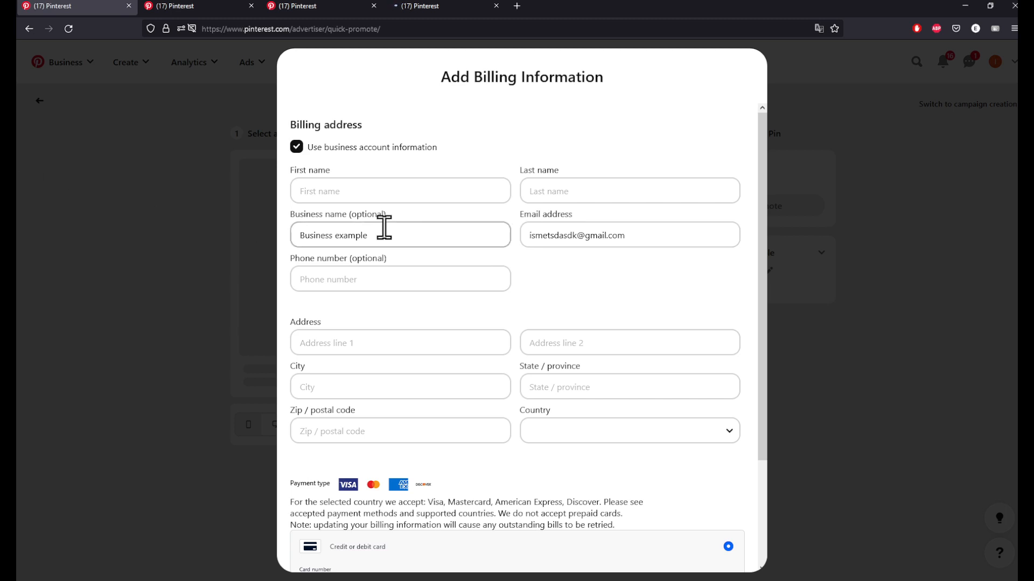
scroll(down, 3)
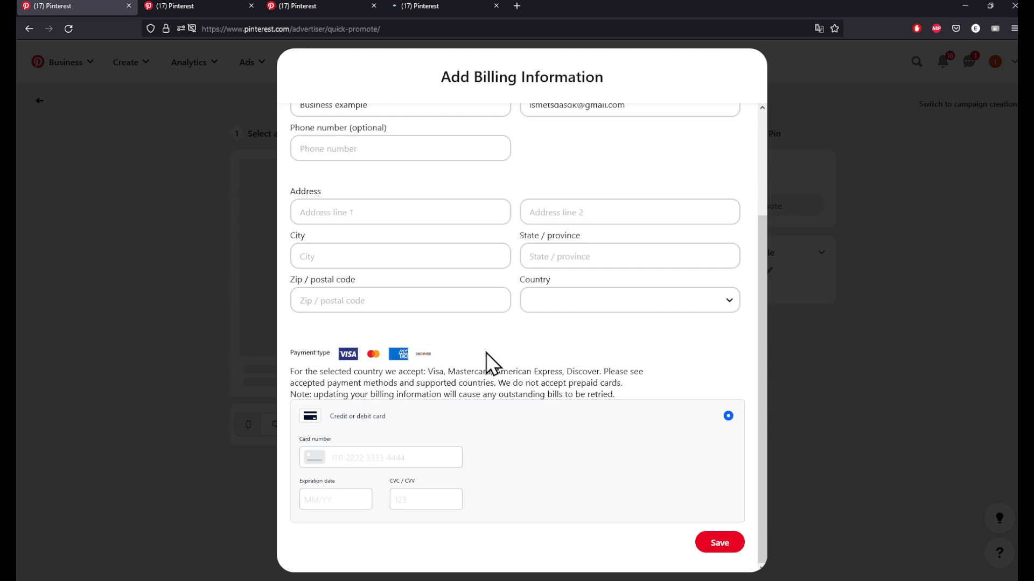